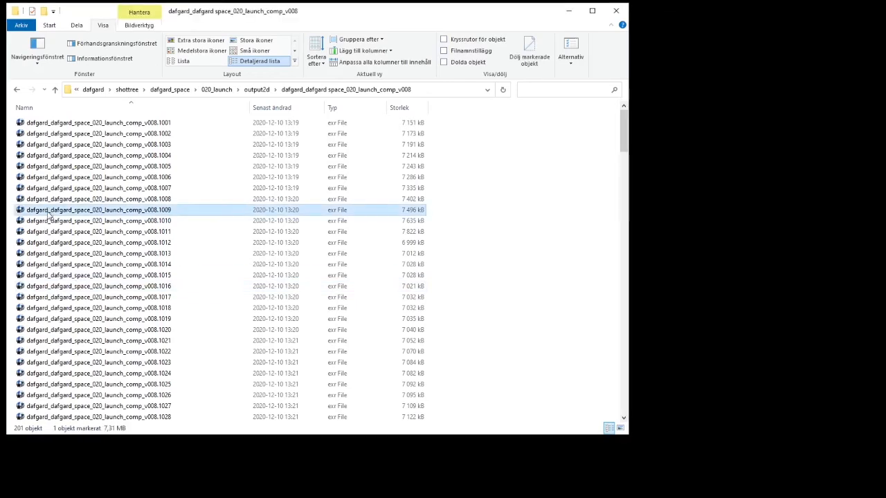
mouse_move(48, 218)
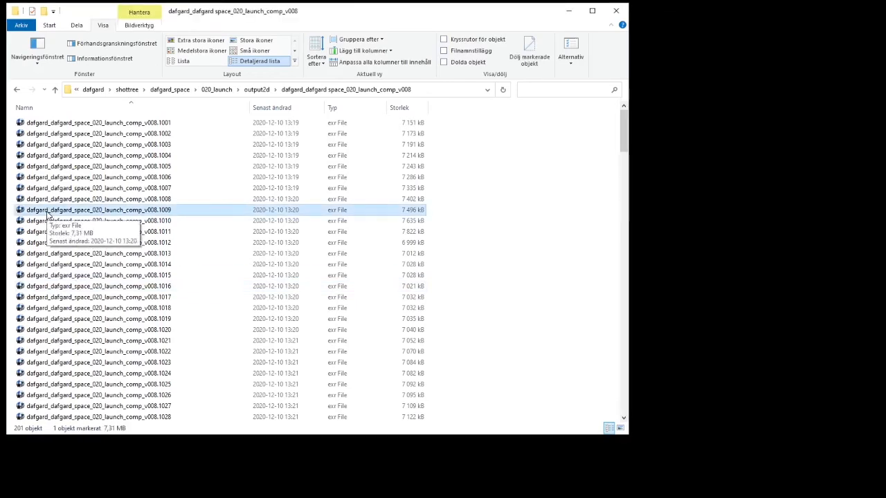
Step: Open the launch comp v008 EXR frame sequence in RV from File Explorer
double_click(97, 210)
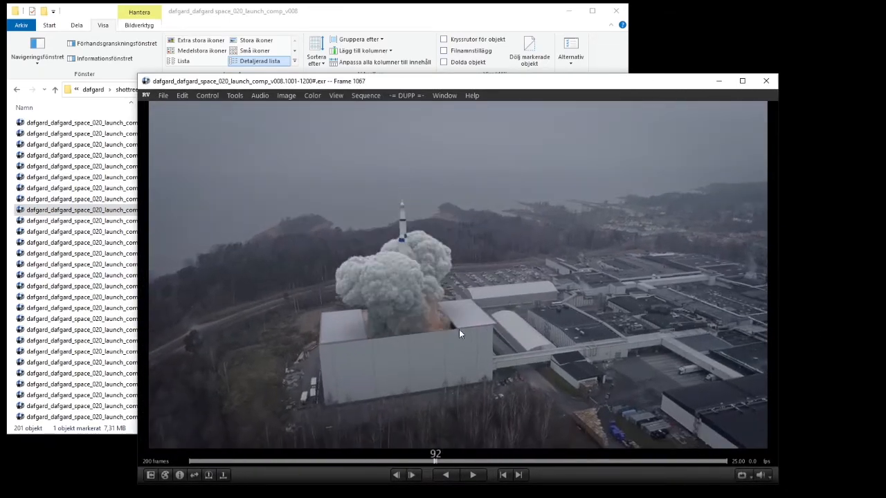
Step: Publish v008 via DUPP with Awaiting Review status and local publish enabled
left_click(406, 95)
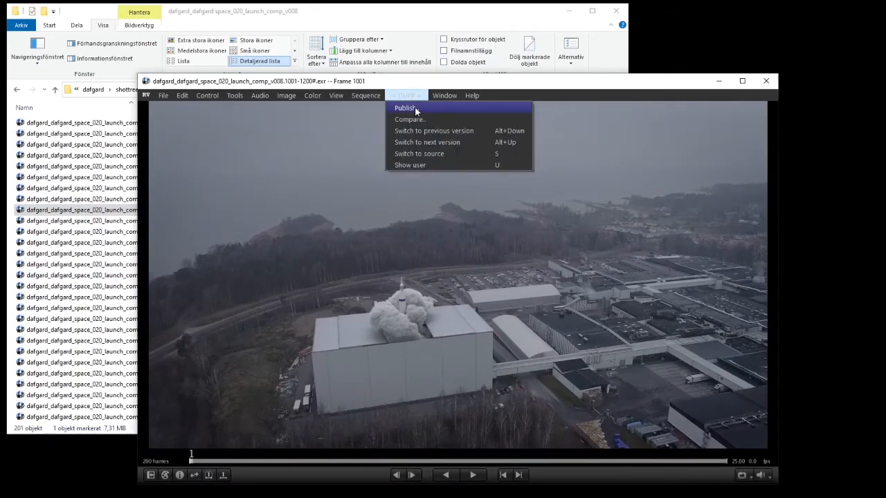
left_click(406, 108)
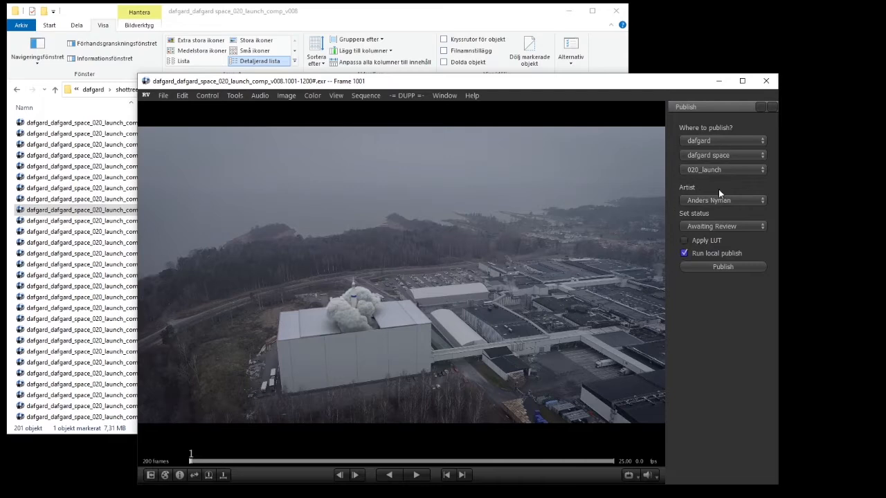
left_click(684, 253)
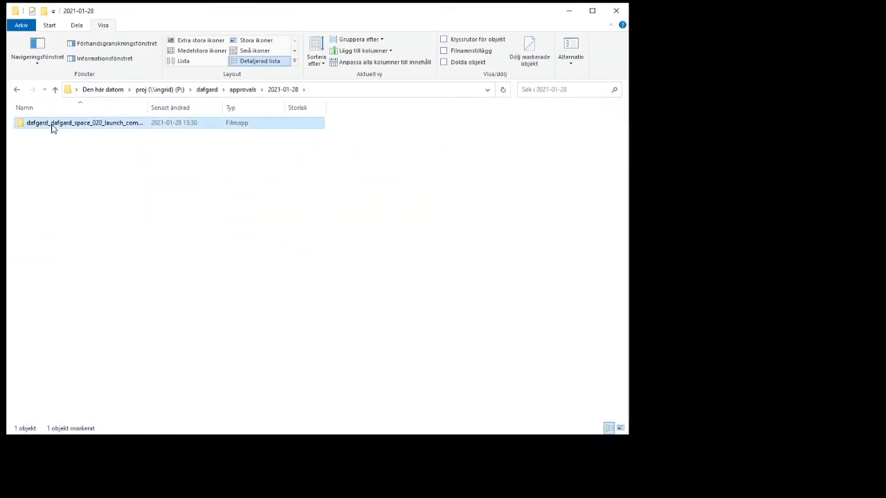
Step: Load the published v008 MOV, show its artist, then switch to its source files
double_click(83, 122)
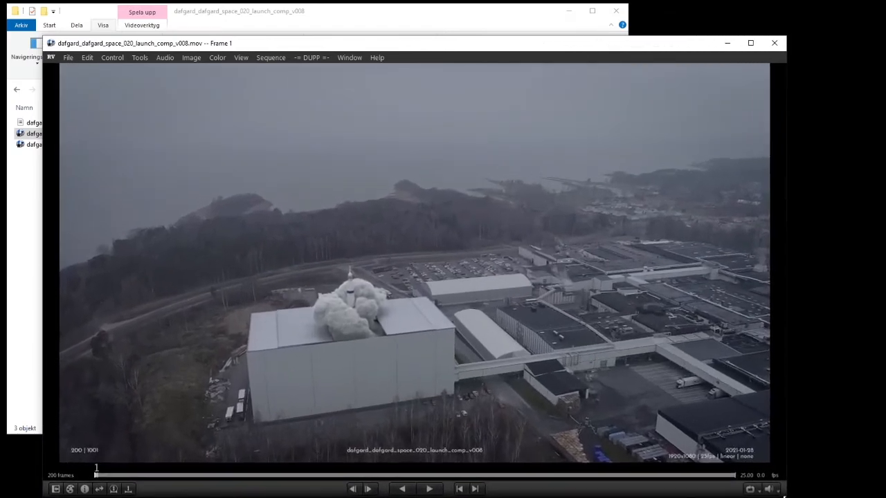
left_click(318, 58)
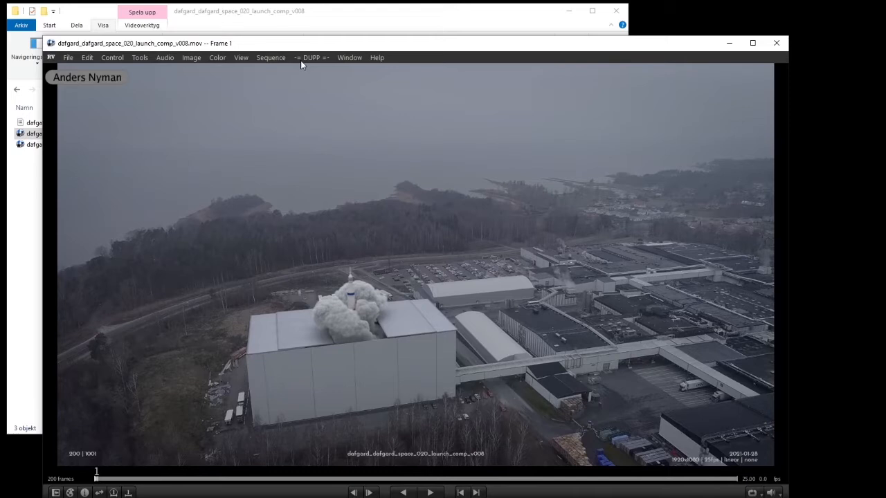
left_click(313, 58)
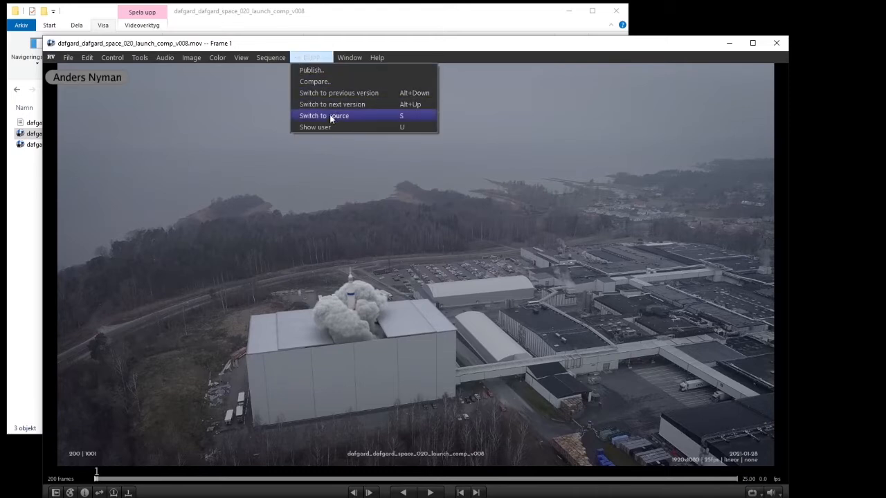
left_click(324, 116)
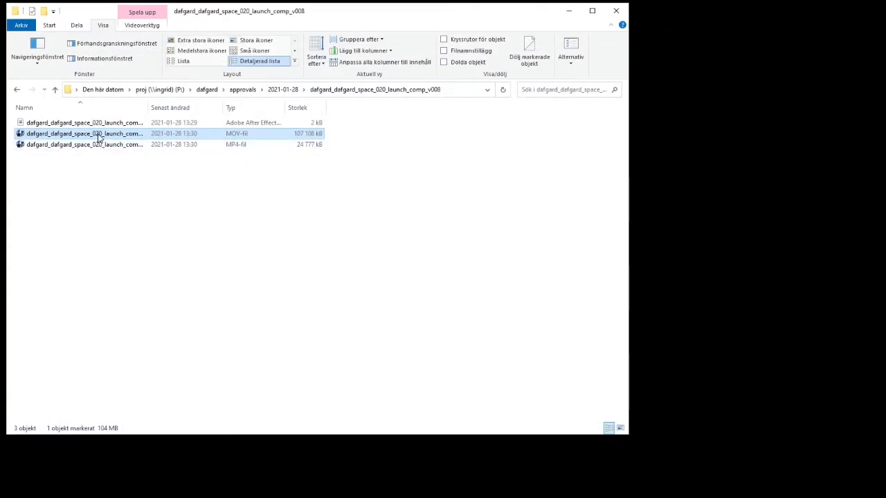
Step: Open the MOV, switch to previous version v007, and open the DUPP Compare panel
double_click(84, 133)
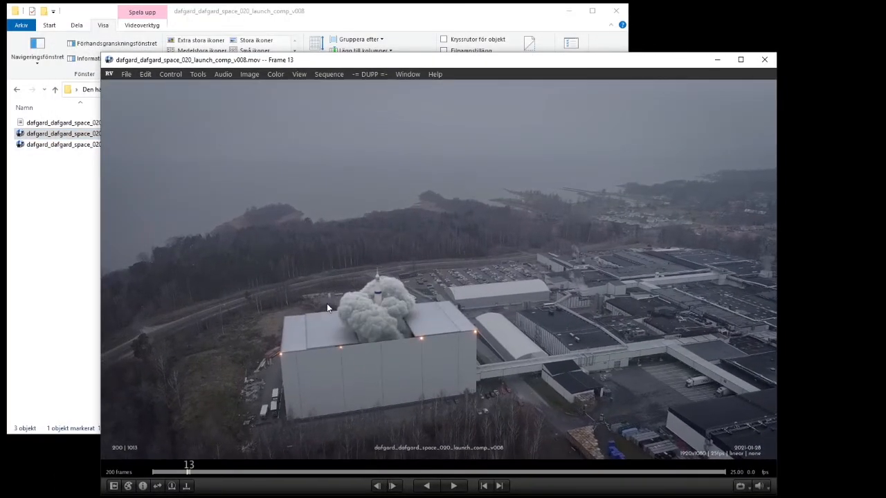
left_click(367, 74)
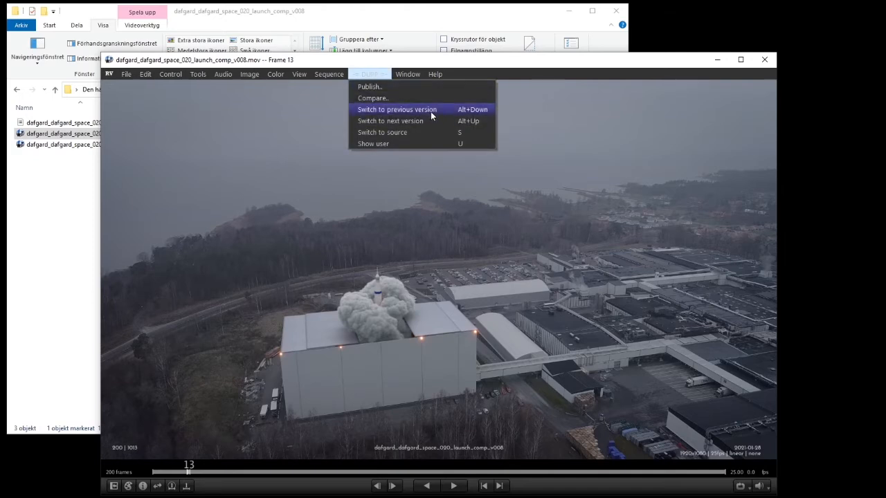
left_click(396, 109)
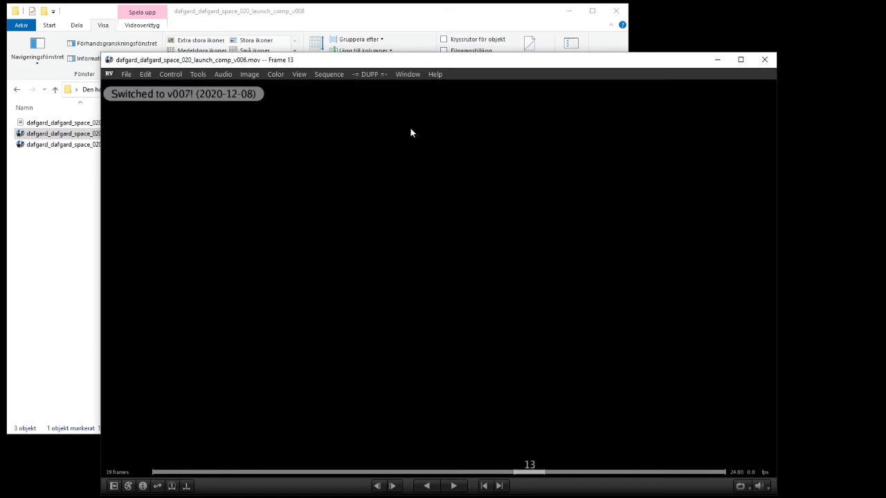
left_click(371, 74)
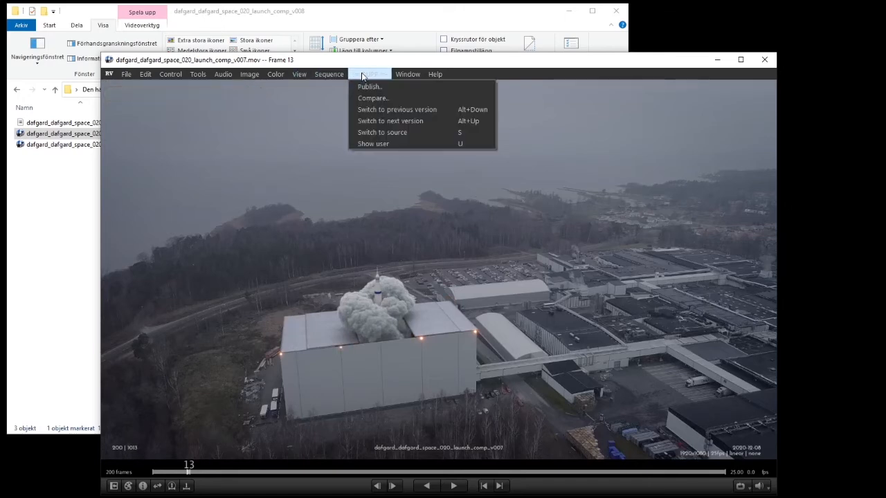
left_click(374, 97)
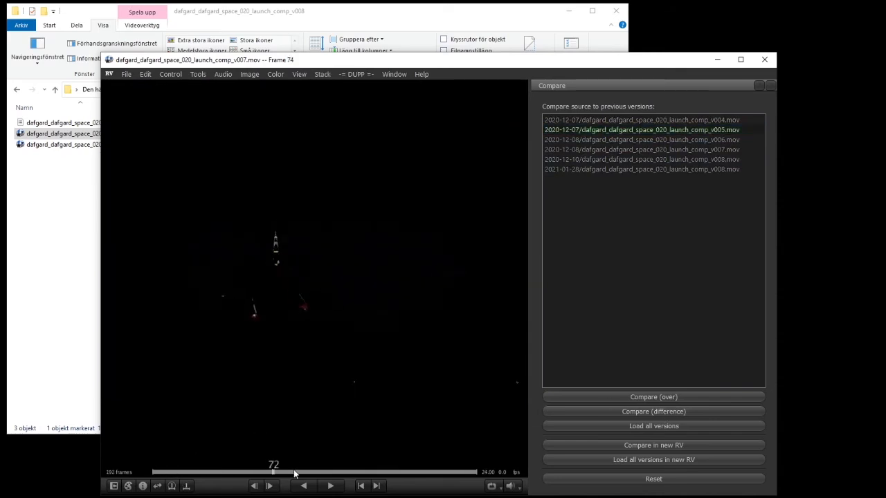
Step: Compare v005 over v007 with a wipe between versions
left_click(170, 74)
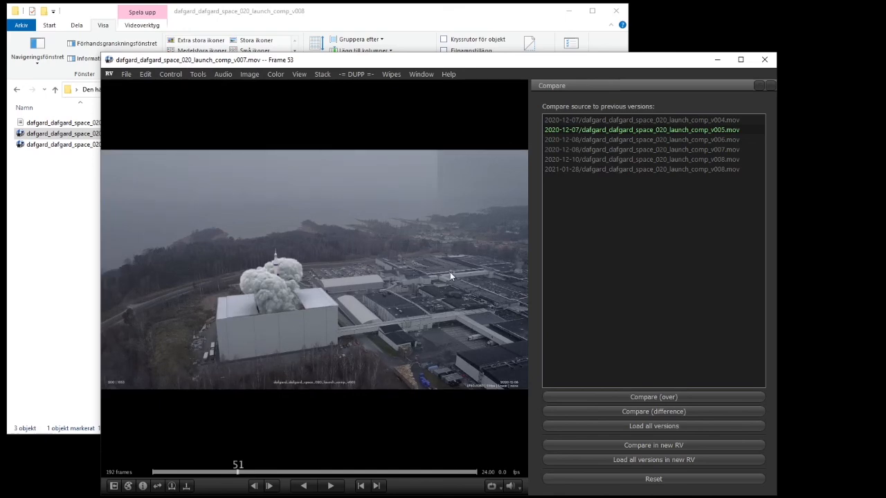
mouse_move(459, 254)
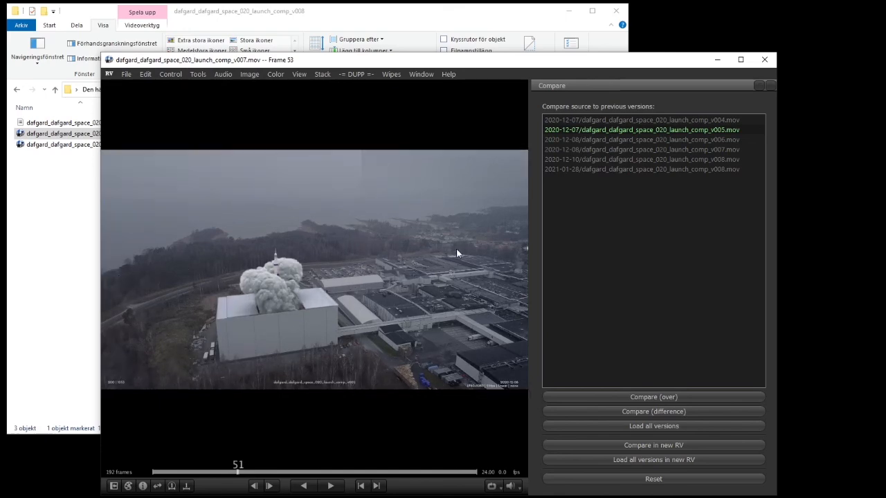